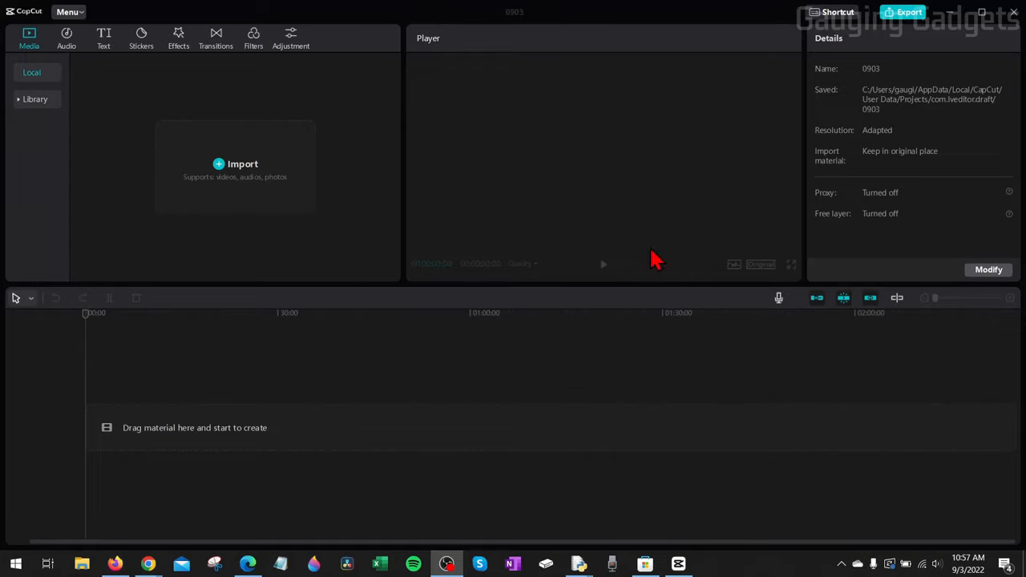
{"action": "mouse_move", "coordinate": [545, 215]}
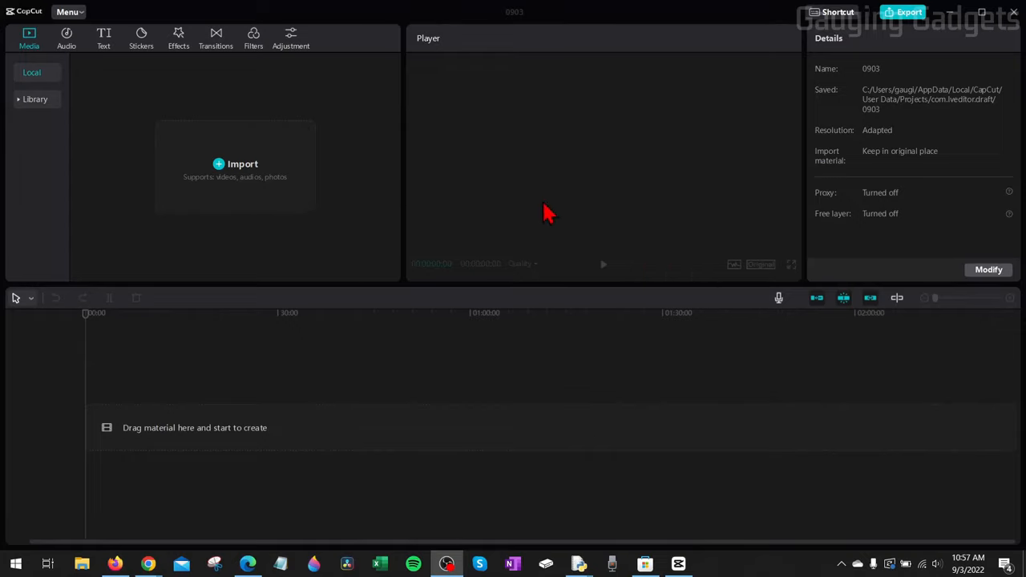
{"action": "mouse_move", "coordinate": [513, 232]}
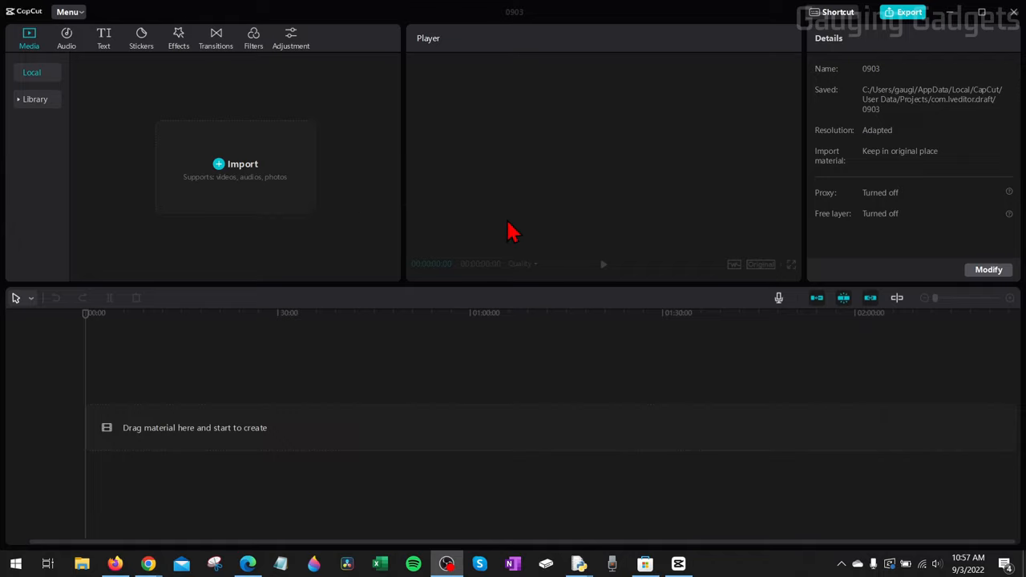
{"action": "mouse_move", "coordinate": [320, 224]}
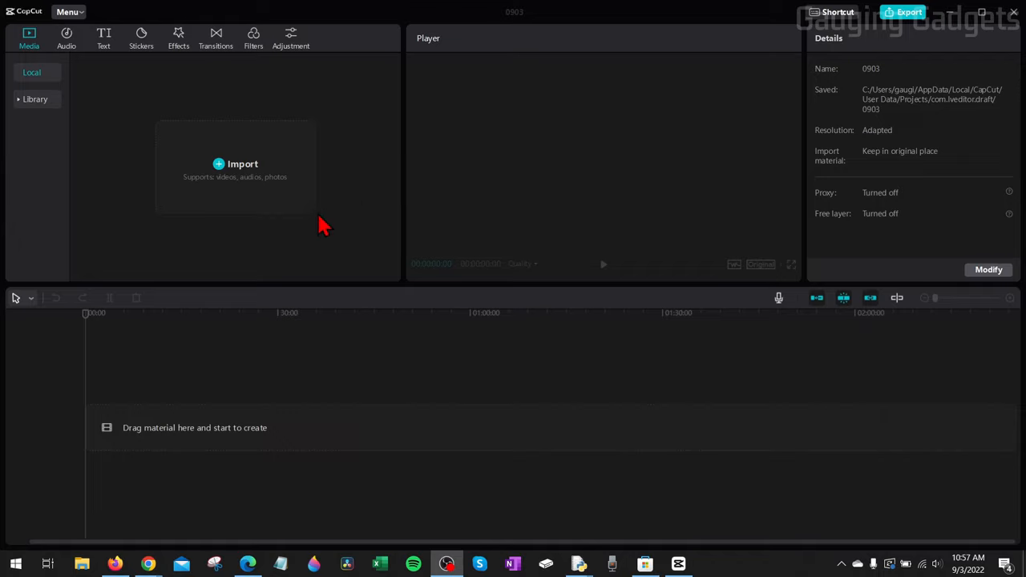
{"action": "mouse_move", "coordinate": [356, 269]}
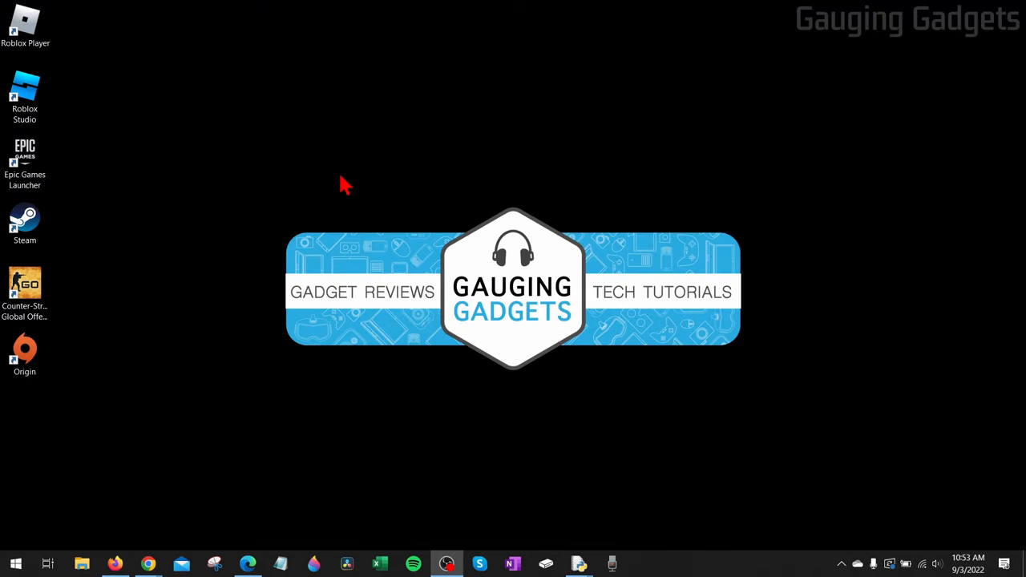
{"action": "mouse_move", "coordinate": [356, 184]}
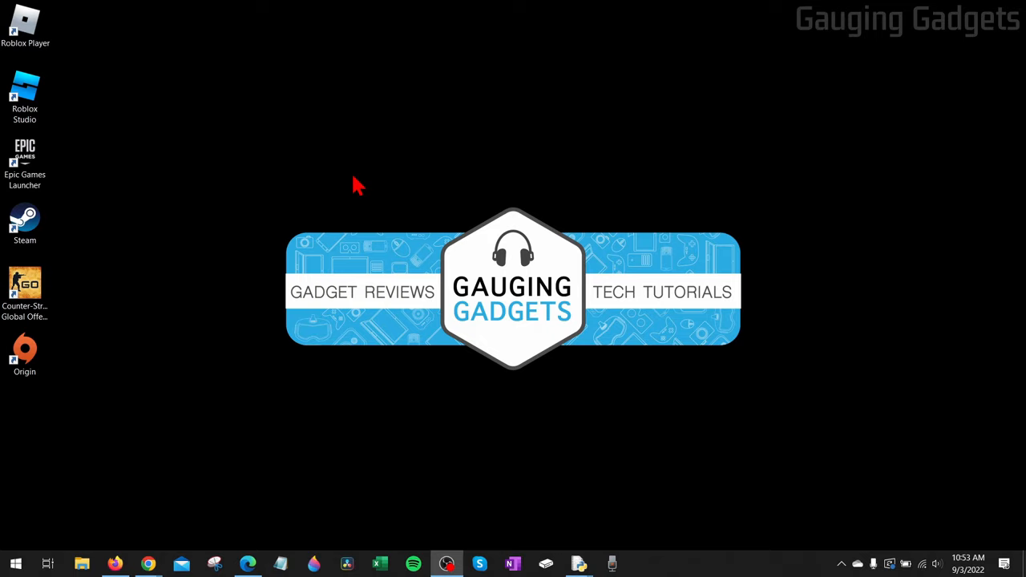
{"action": "mouse_move", "coordinate": [362, 199]}
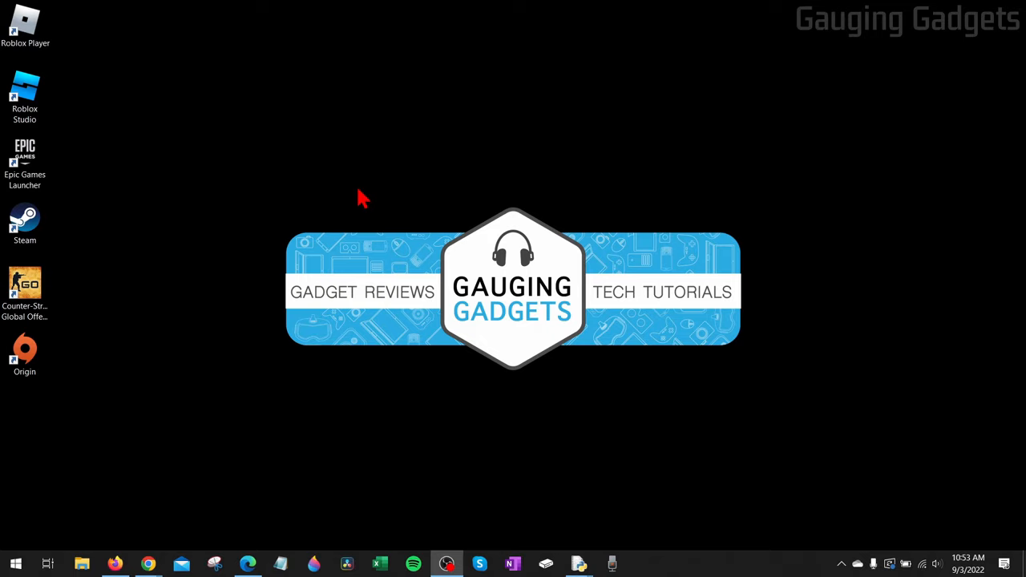
{"action": "mouse_move", "coordinate": [375, 186]}
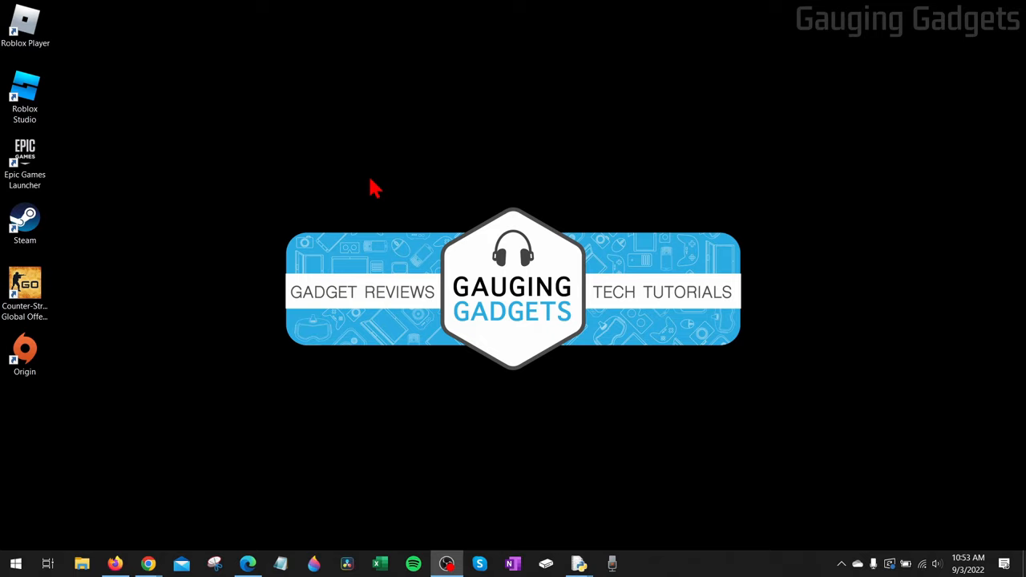
{"action": "mouse_move", "coordinate": [371, 182]}
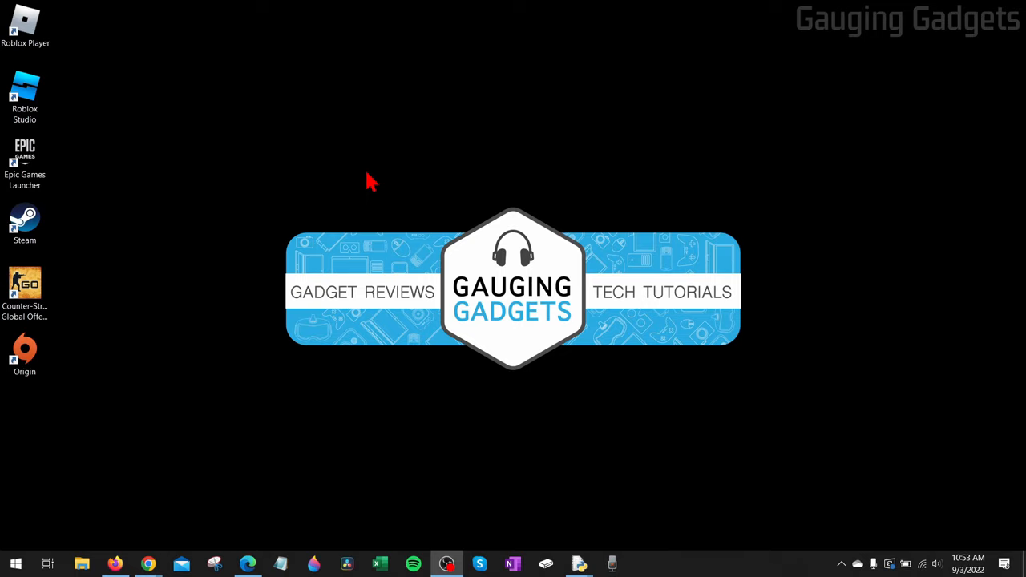
{"action": "mouse_move", "coordinate": [370, 179]}
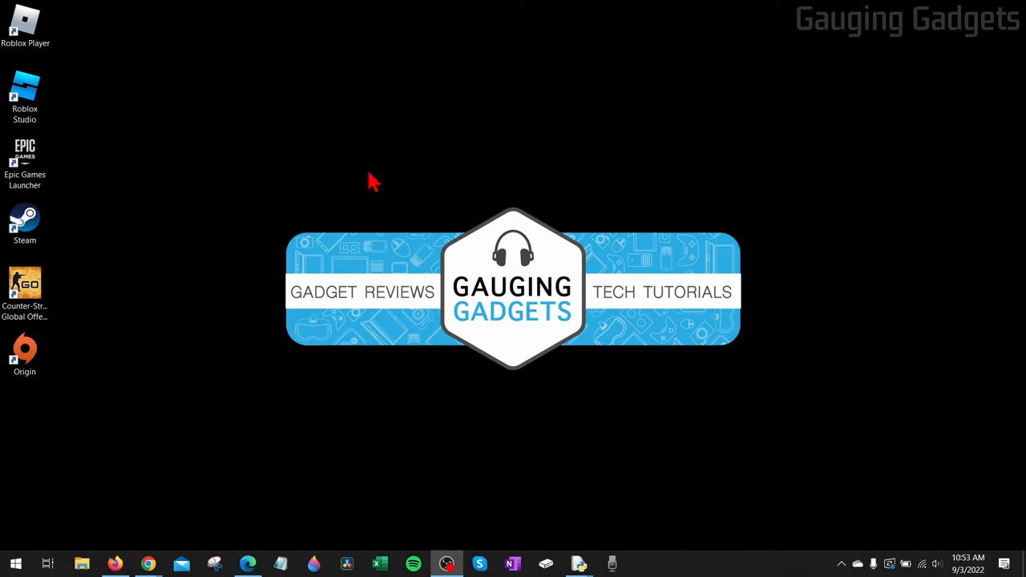
{"action": "mouse_move", "coordinate": [372, 157]}
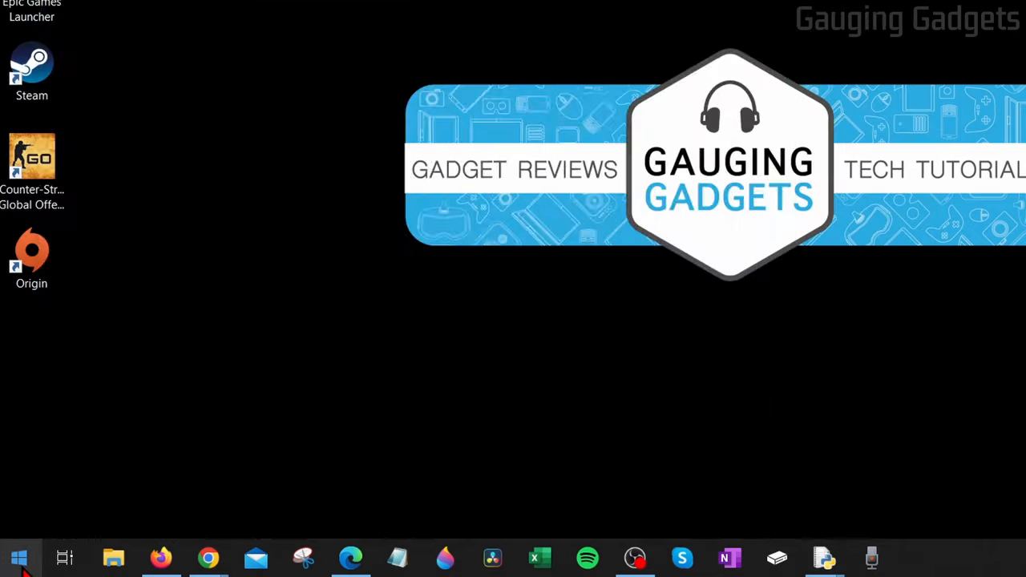
Step: Search the Start menu for 'store' to bring up the Microsoft Store app
{"action": "type", "text": "store"}
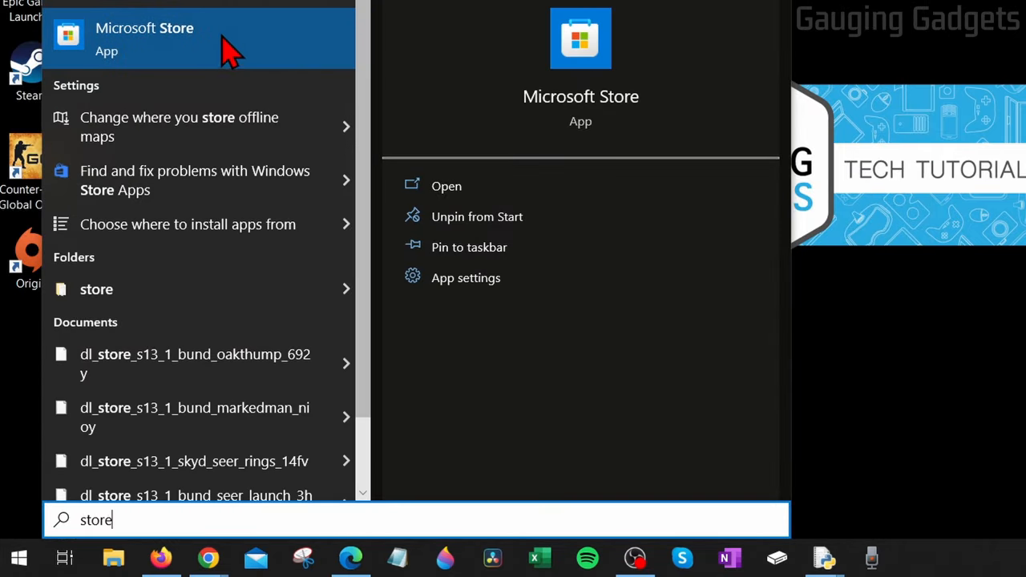
{"action": "mouse_move", "coordinate": [160, 67]}
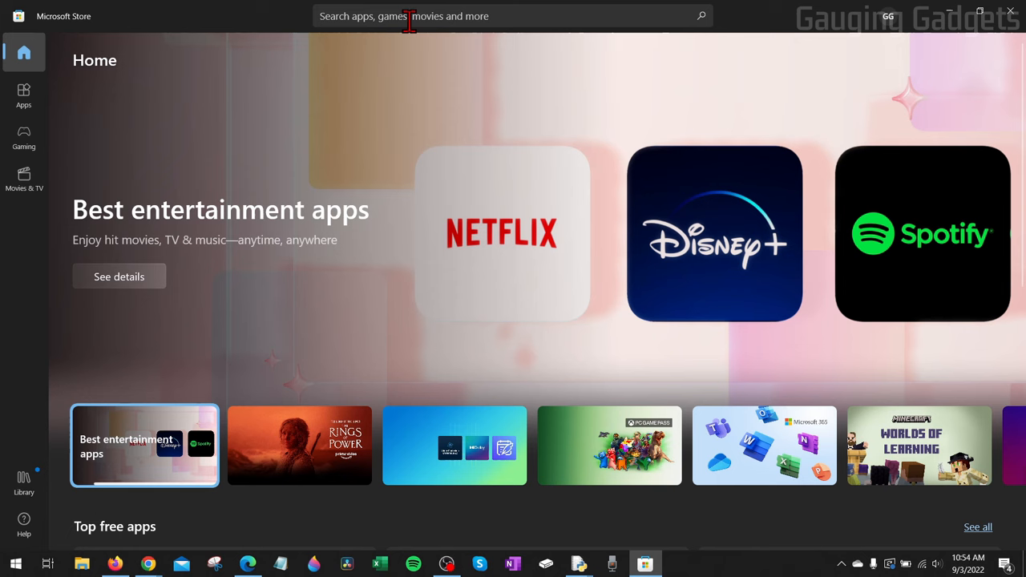
Step: Search the Store for 'capcut' from recent searches and go to the CapCut app page
{"action": "left_click", "coordinate": [505, 16]}
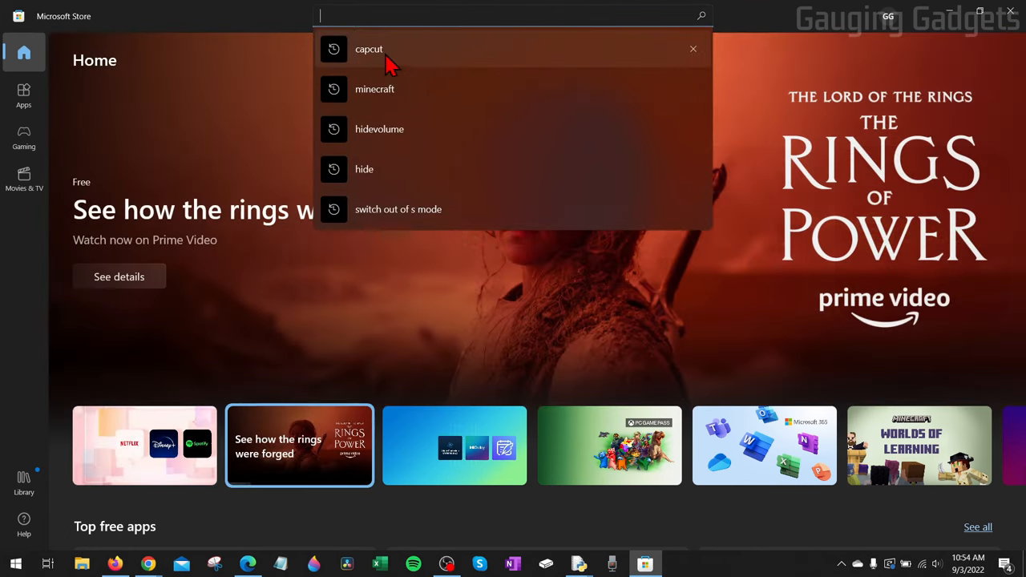
{"action": "left_click", "coordinate": [369, 48]}
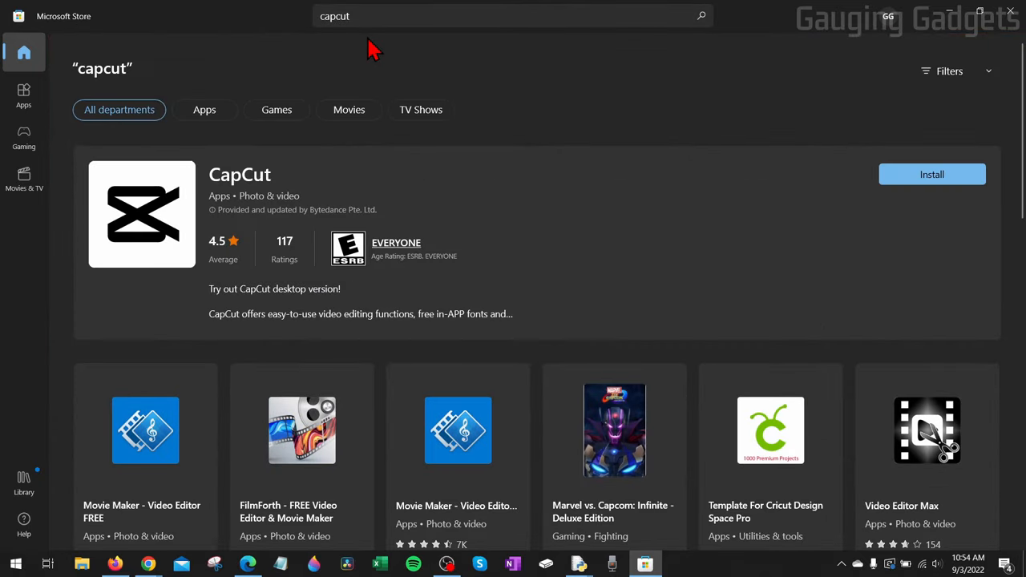
{"action": "mouse_move", "coordinate": [295, 190]}
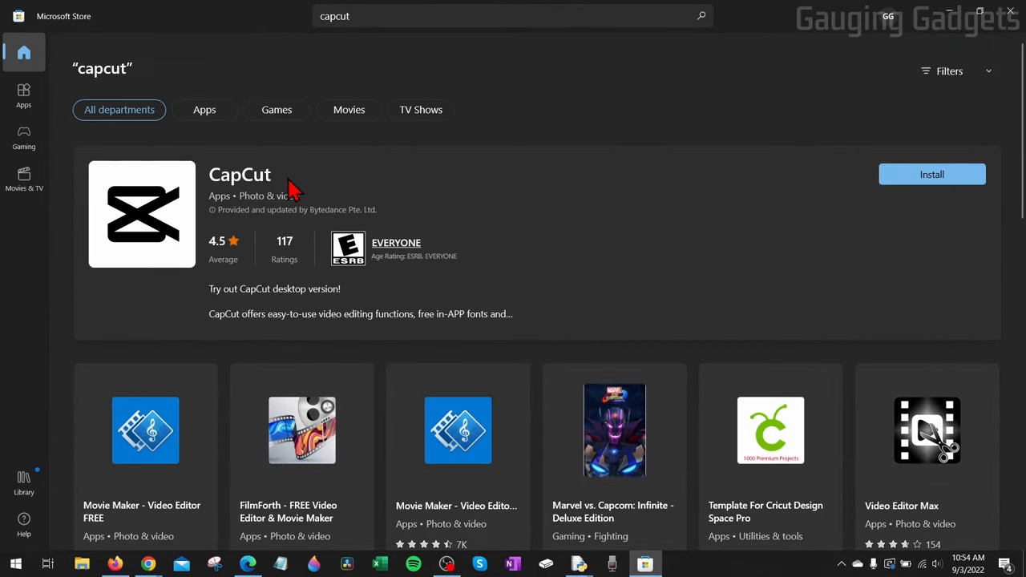
{"action": "left_click", "coordinate": [240, 173]}
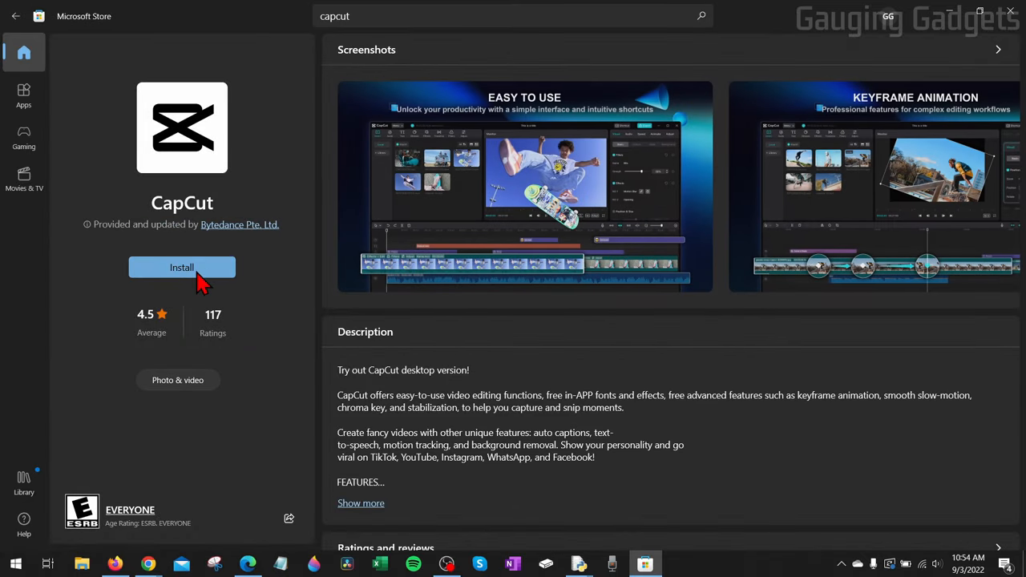
Step: Install CapCut from its Store page and launch it once installed
{"action": "left_click", "coordinate": [182, 266]}
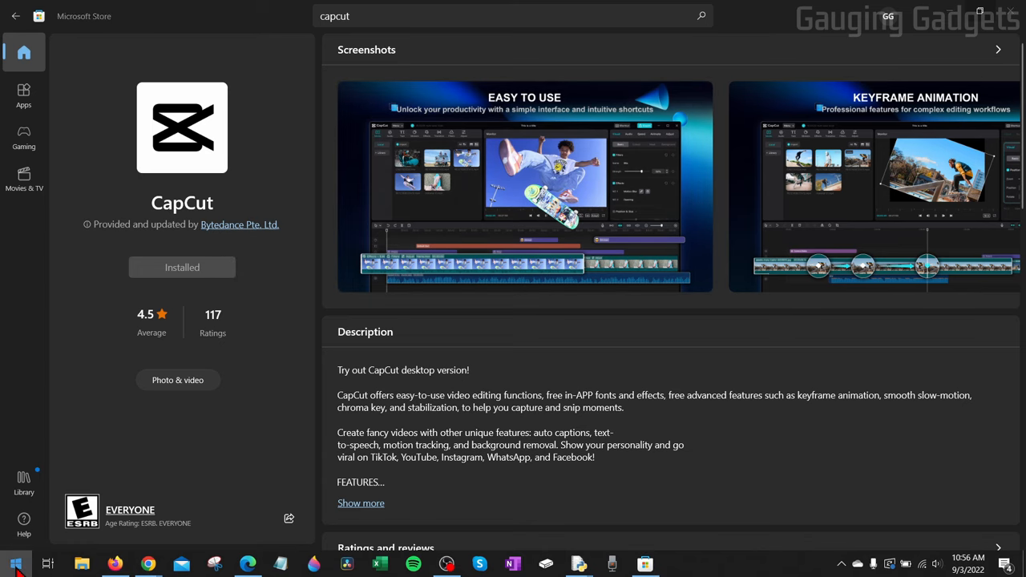
{"action": "left_click", "coordinate": [14, 564]}
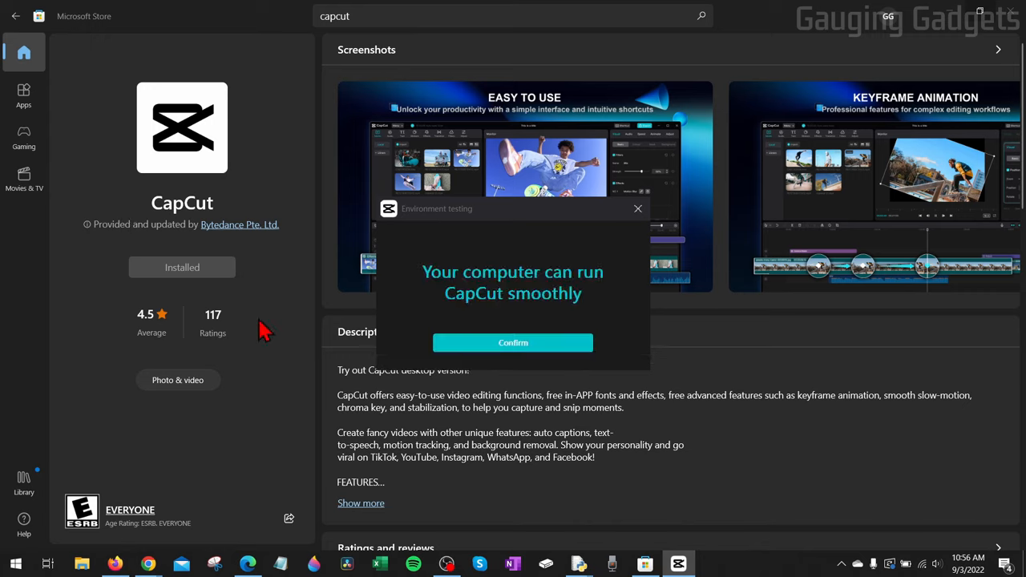
{"action": "mouse_move", "coordinate": [569, 301]}
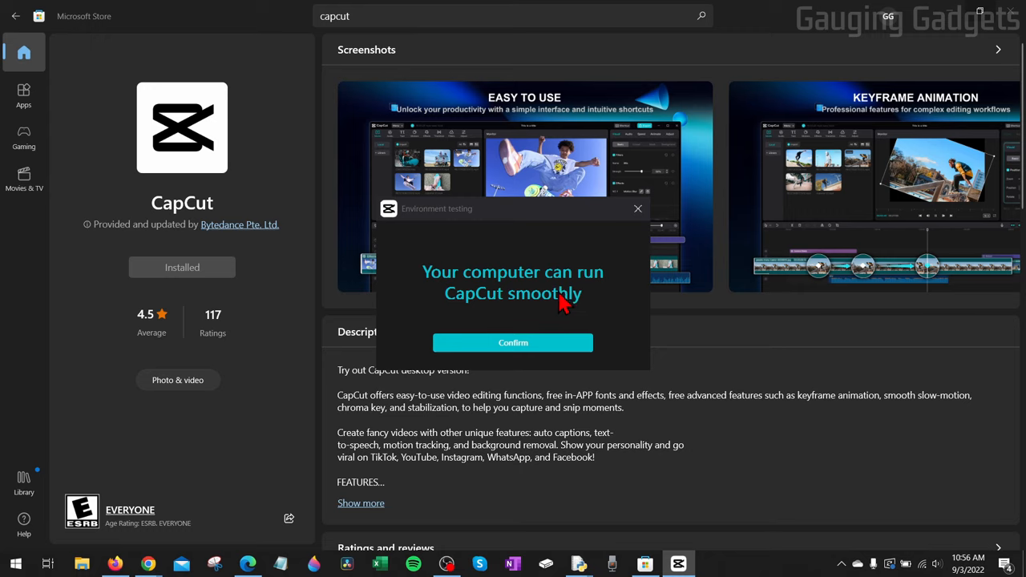
Step: Confirm the Environment testing result that the computer runs CapCut smoothly
{"action": "left_click", "coordinate": [513, 343]}
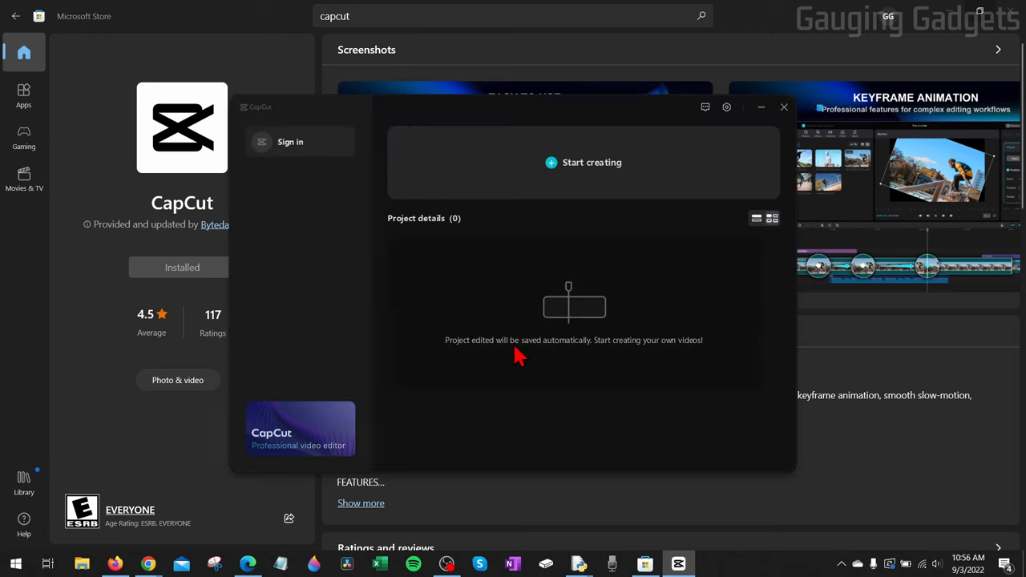
{"action": "mouse_move", "coordinate": [656, 239]}
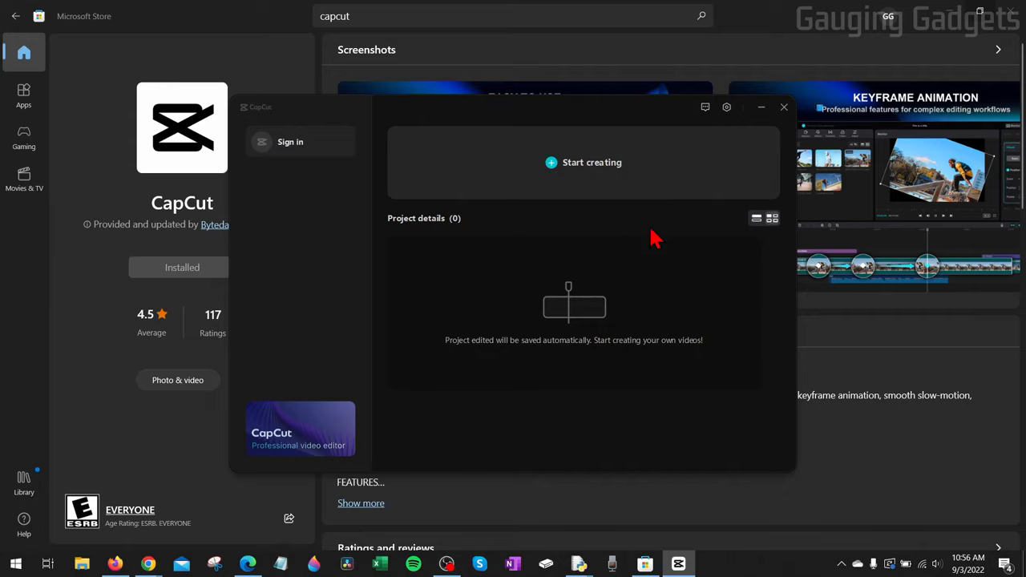
{"action": "mouse_move", "coordinate": [423, 250]}
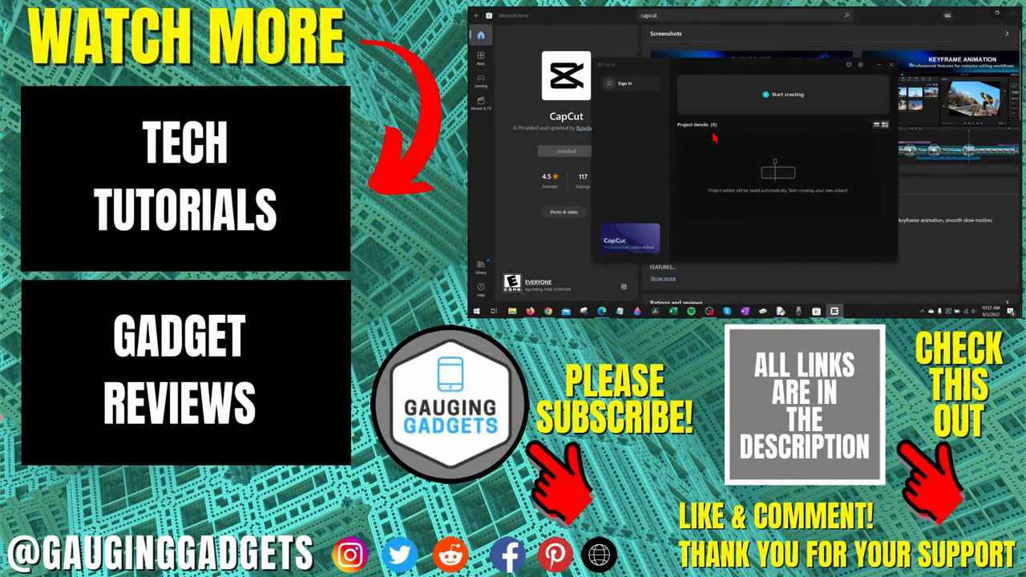
{"action": "mouse_move", "coordinate": [756, 159]}
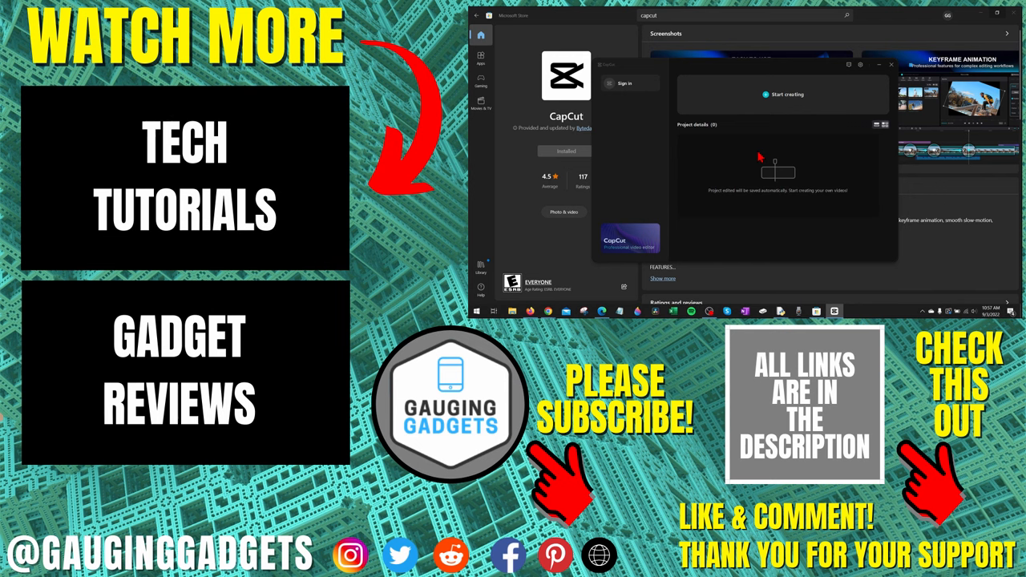